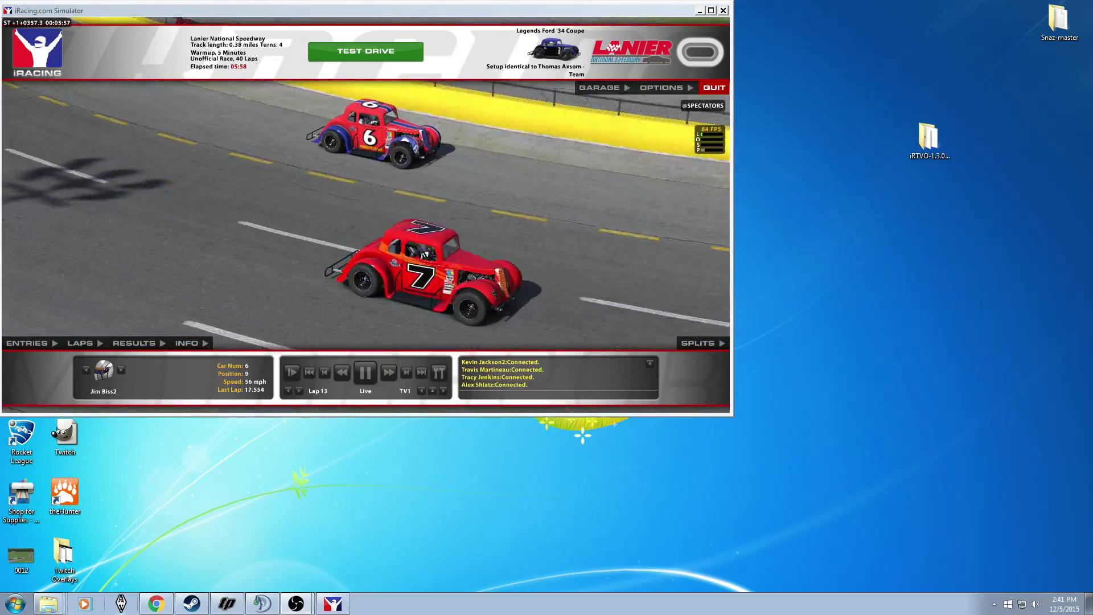
- Launch the iRTVO application from its iRTVO-1.3.0 release folder on the desktop
left_click(388, 371)
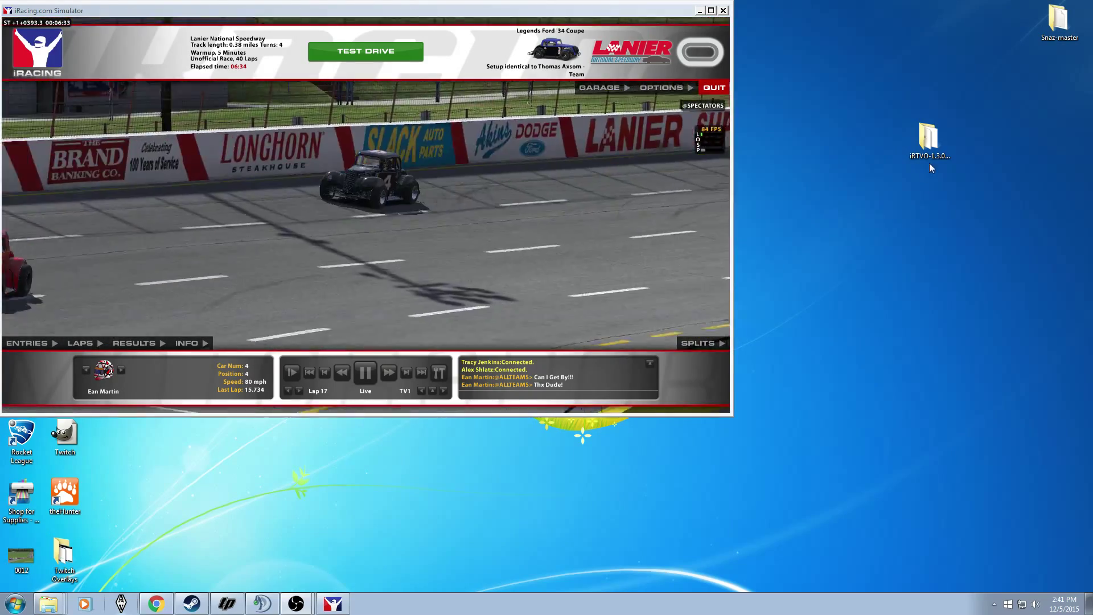
double_click(929, 135)
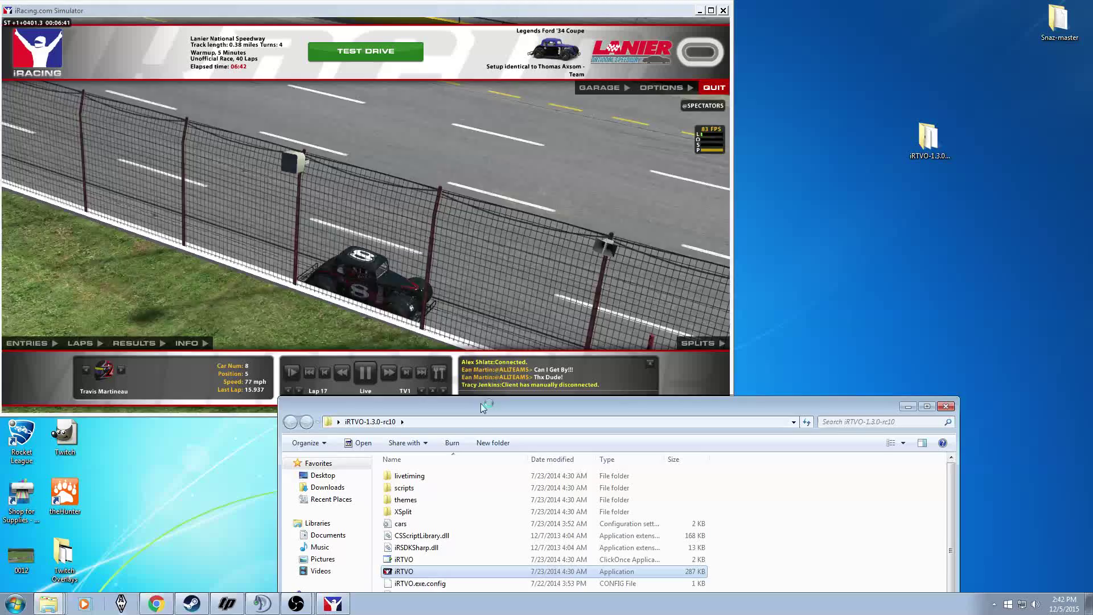
left_click(946, 407)
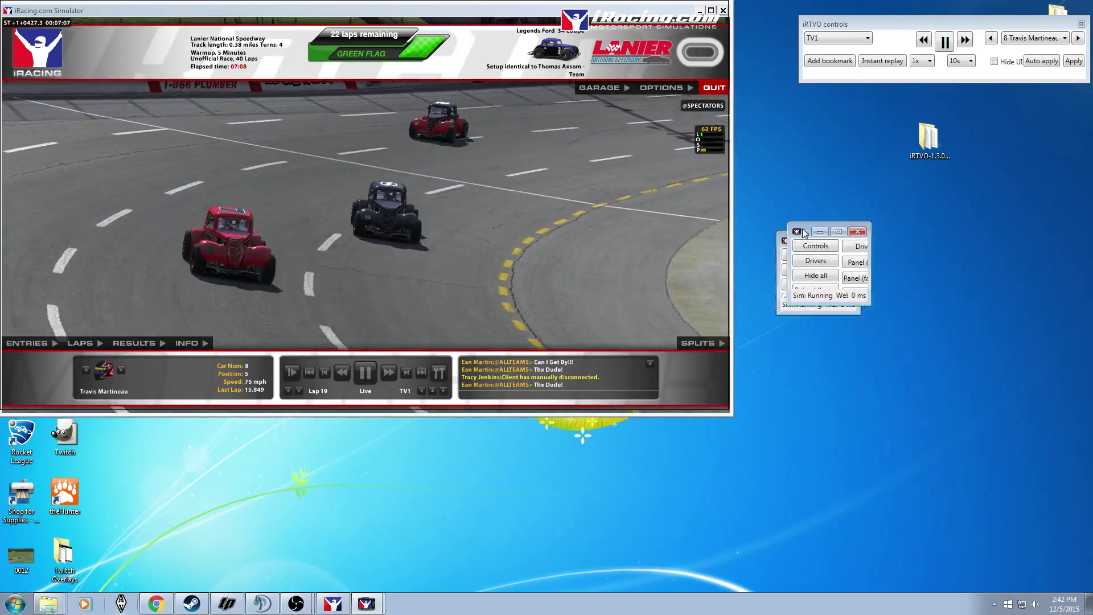
- Expand the iRTVO main window, enable Hide UI and switch Auto apply to Manual apply
left_click(838, 231)
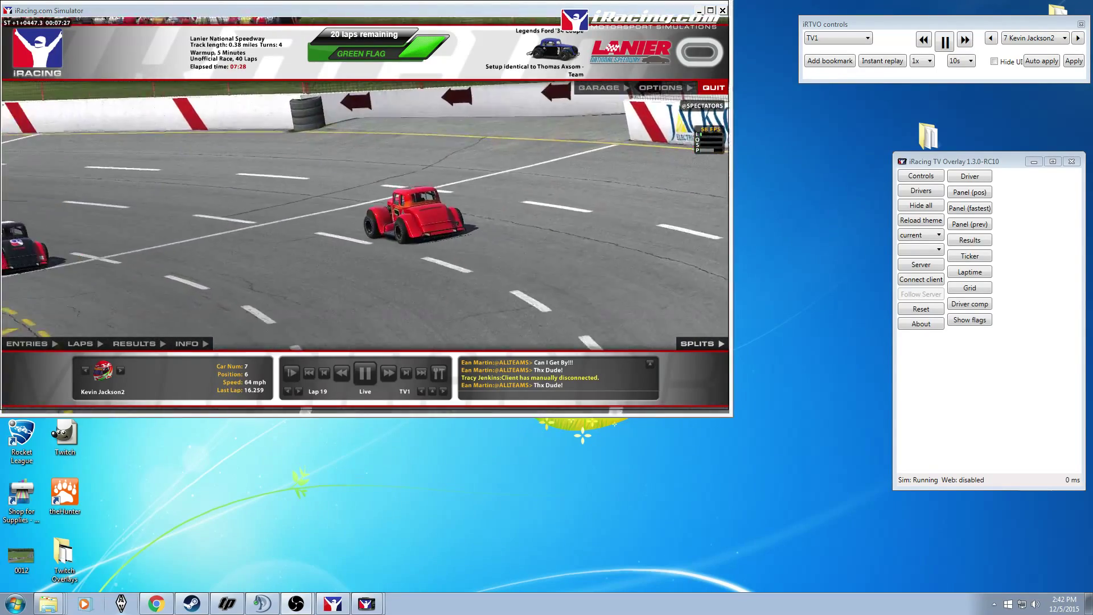
left_click(1077, 38)
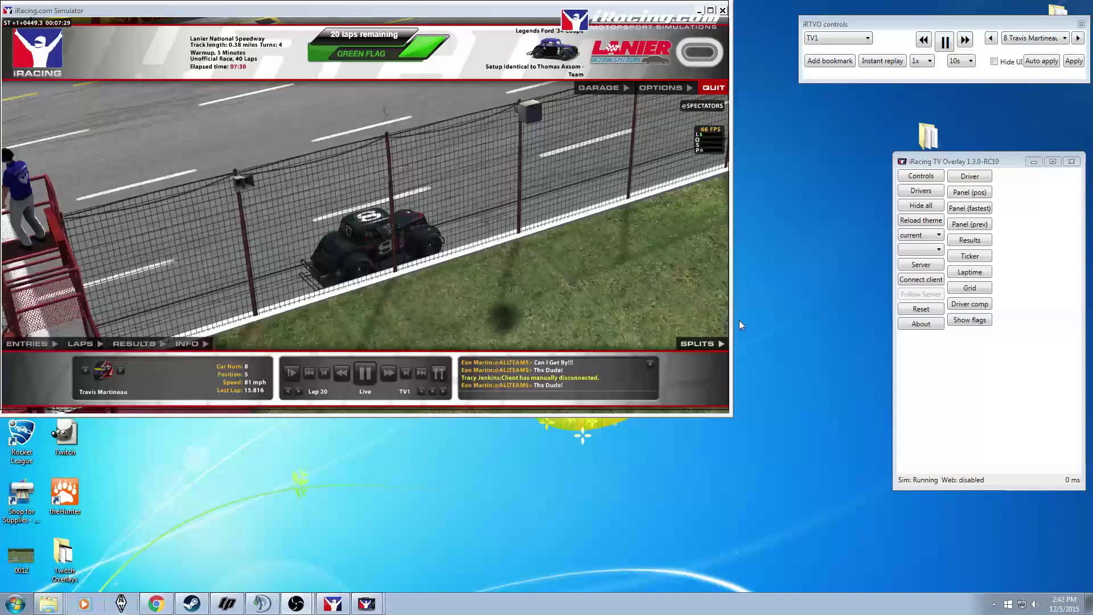
left_click(994, 61)
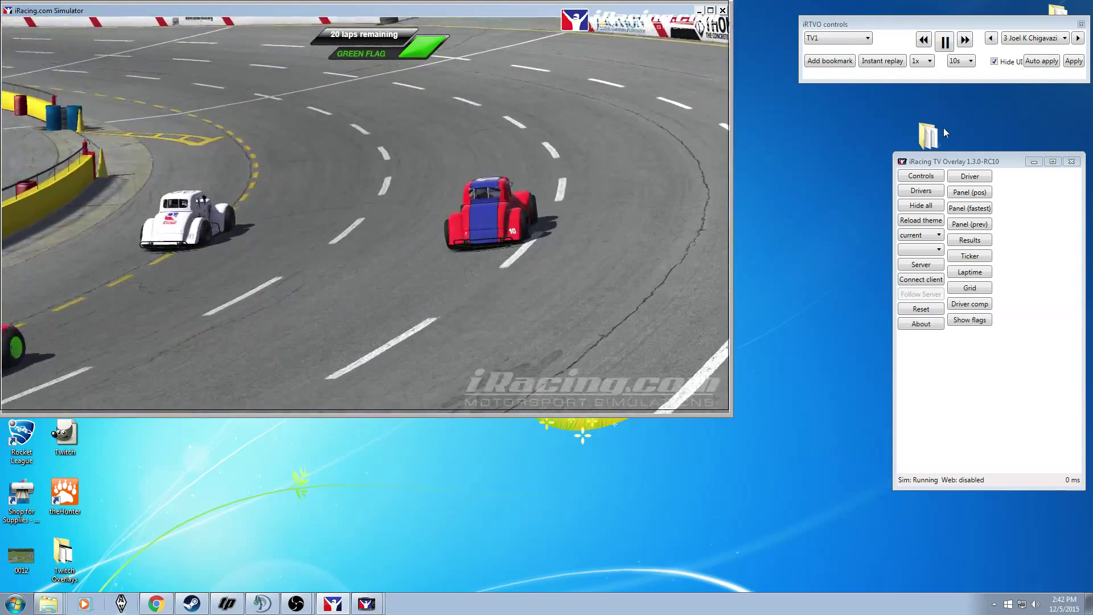
left_click(1041, 60)
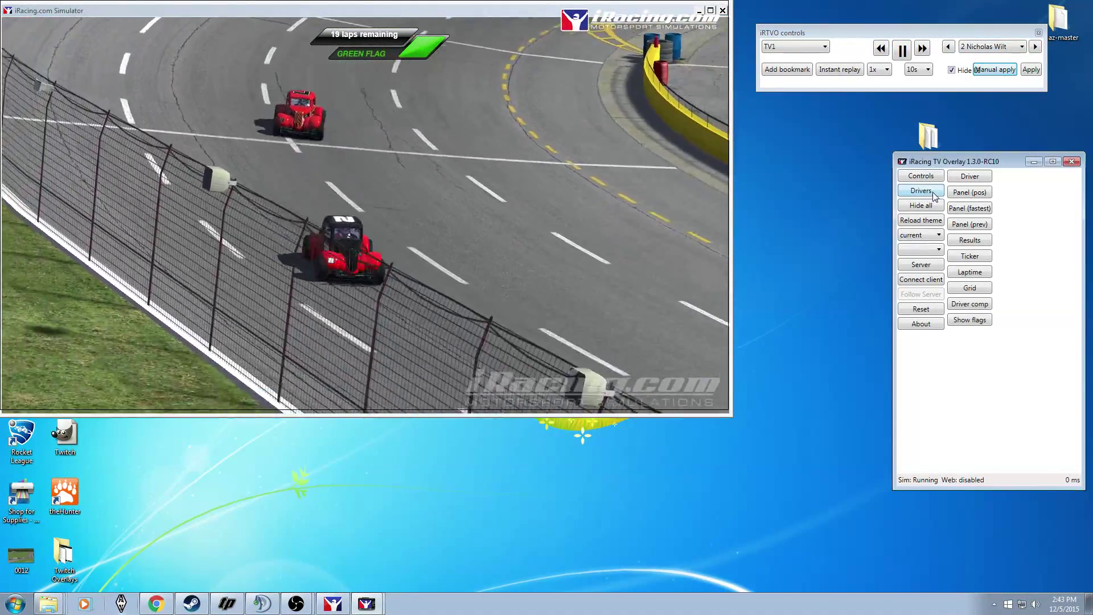
left_click(920, 190)
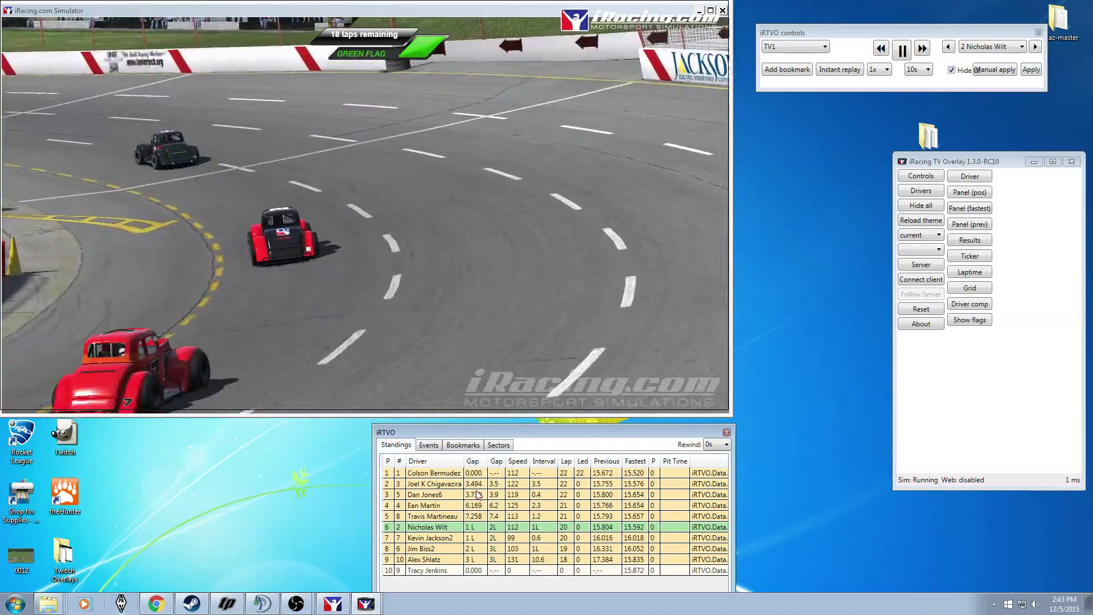
left_click(433, 515)
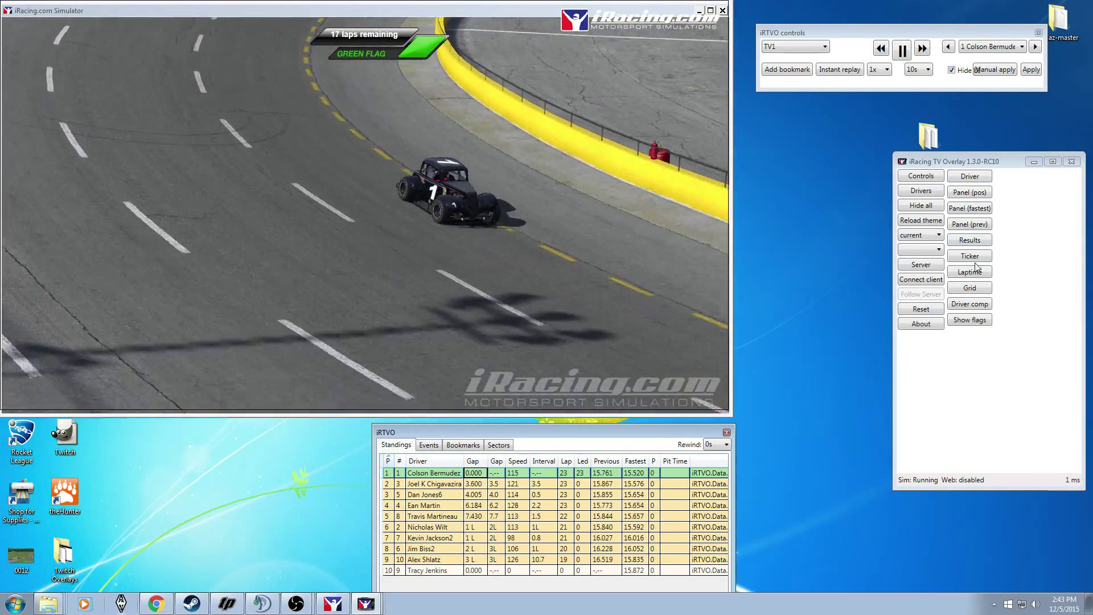
left_click(969, 176)
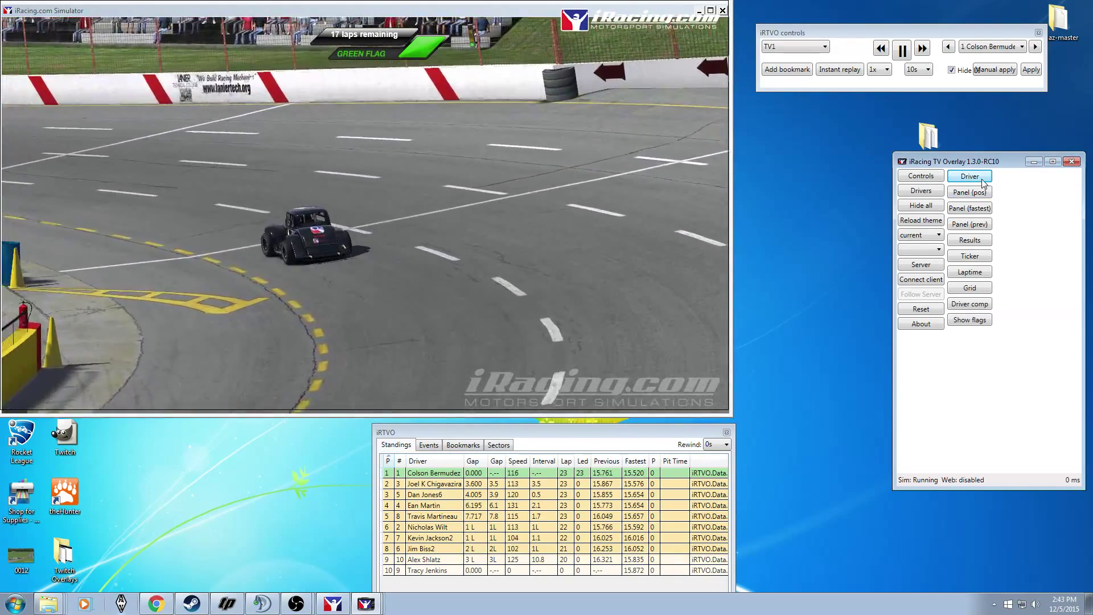
left_click(969, 191)
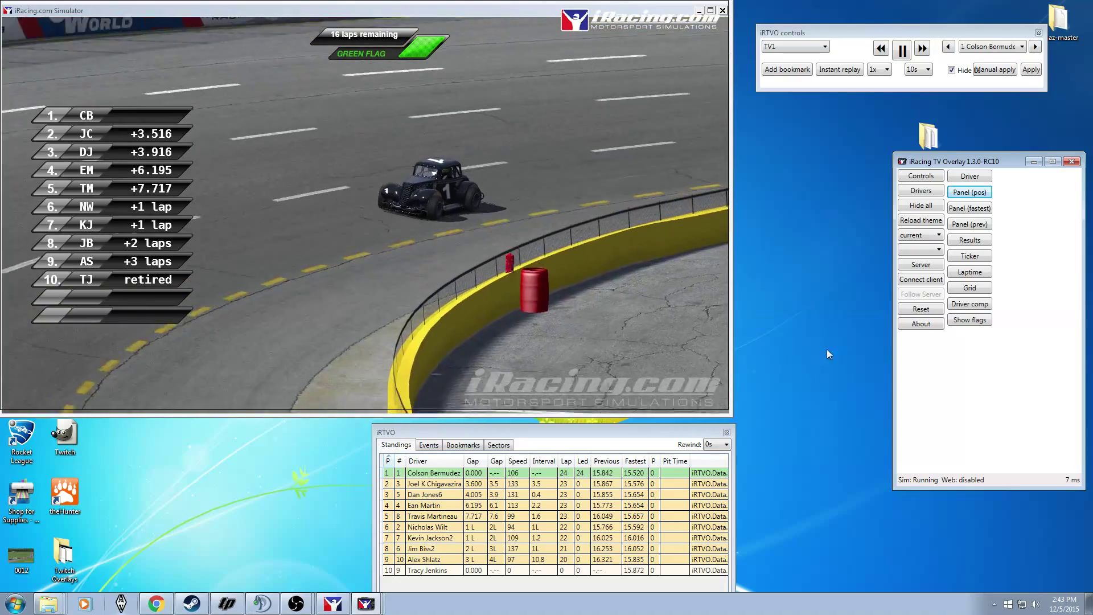
left_click(968, 207)
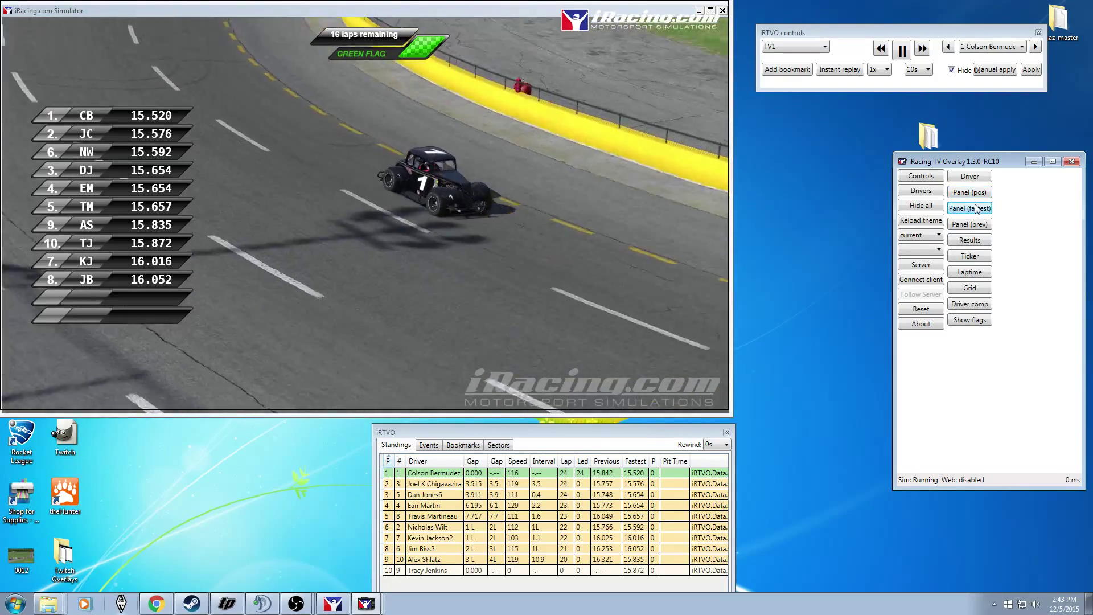
left_click(969, 207)
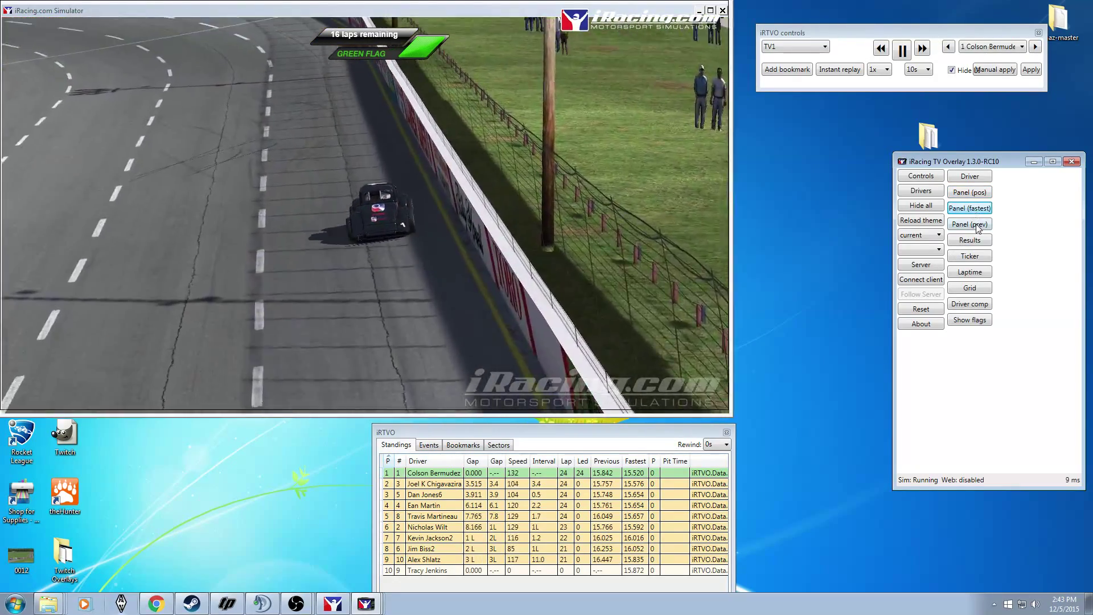
left_click(968, 207)
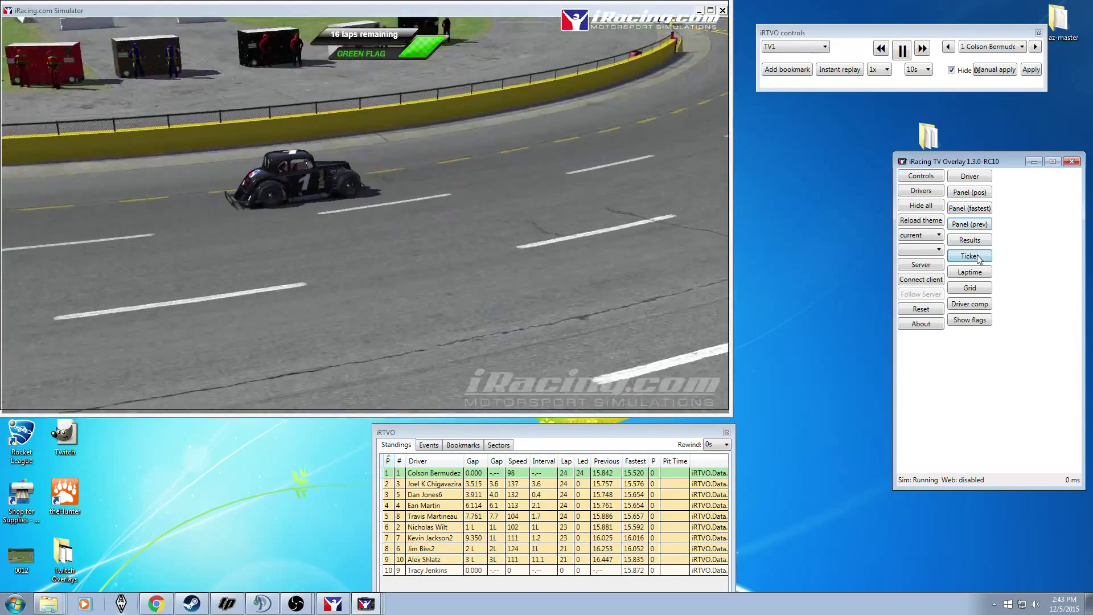
- Start the standings Ticker, then preview and hide the Results classification panel
left_click(969, 255)
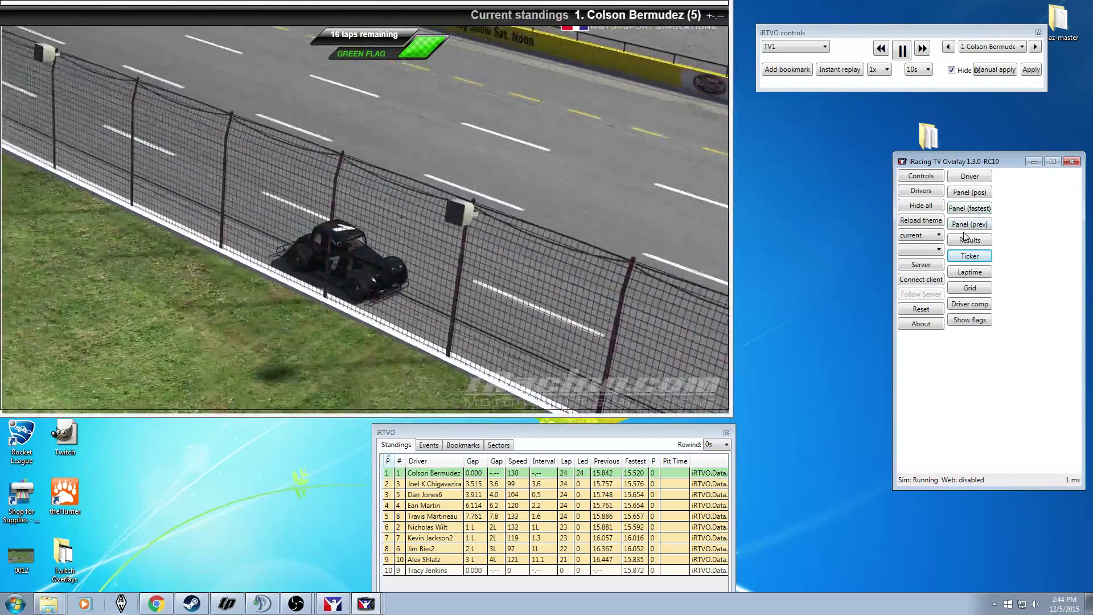
left_click(967, 239)
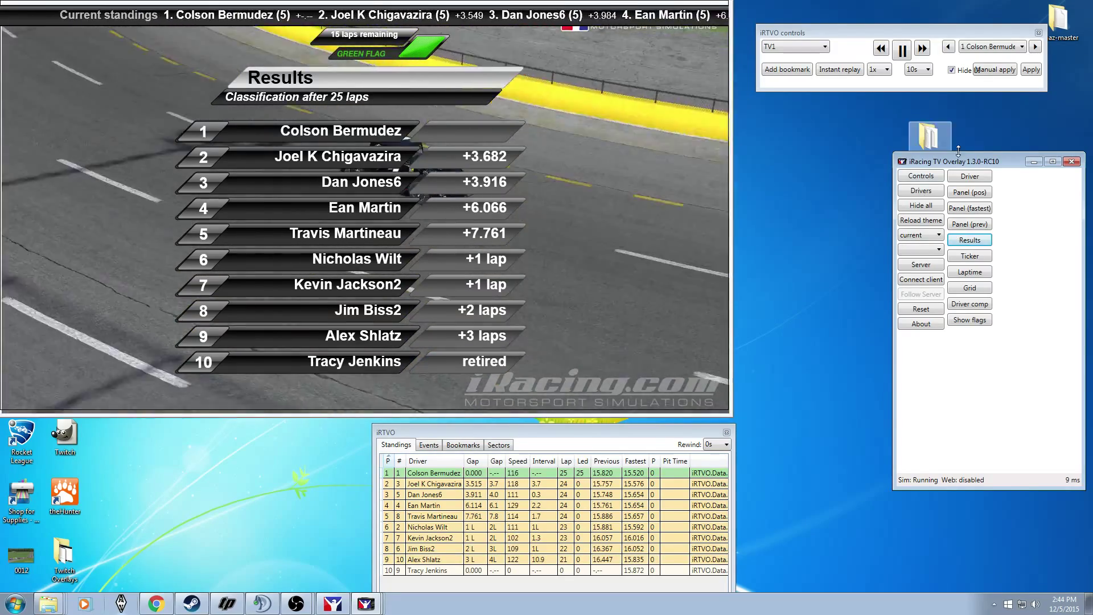
left_click(968, 240)
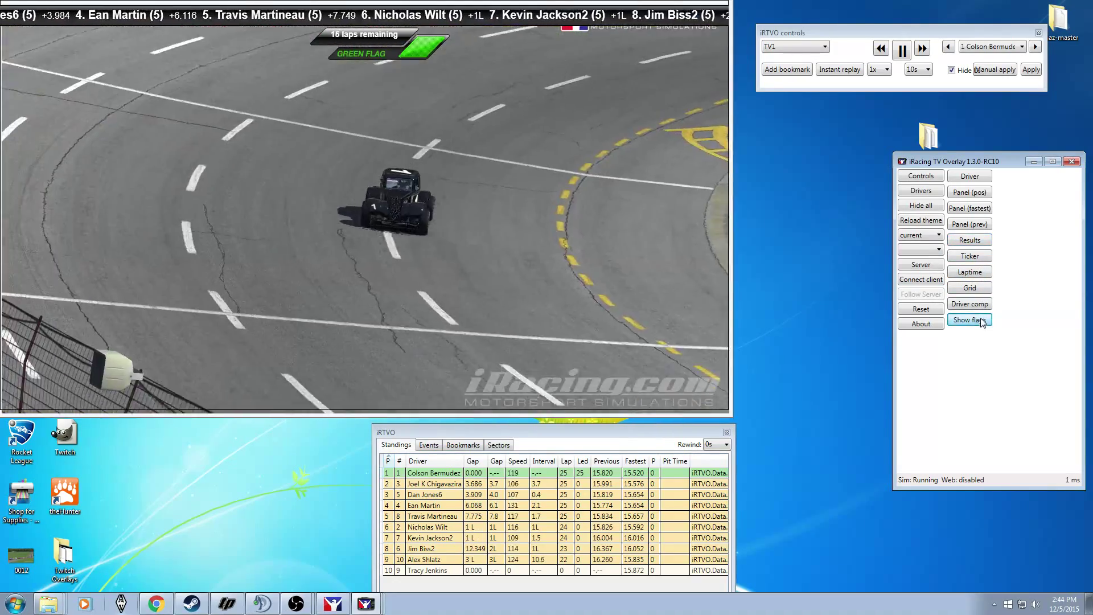
left_click(969, 303)
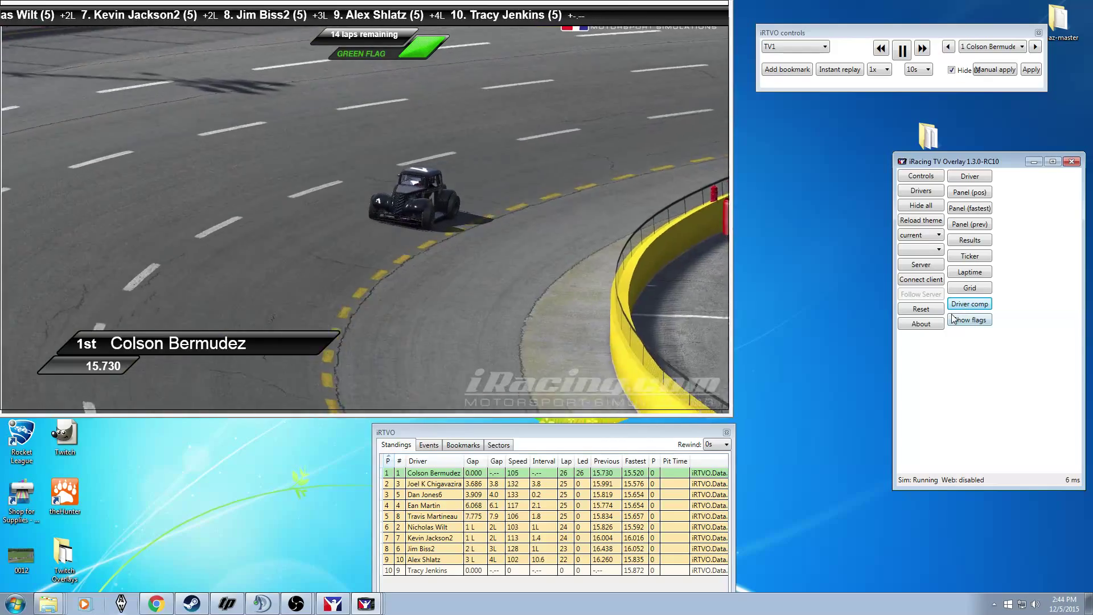
left_click(969, 176)
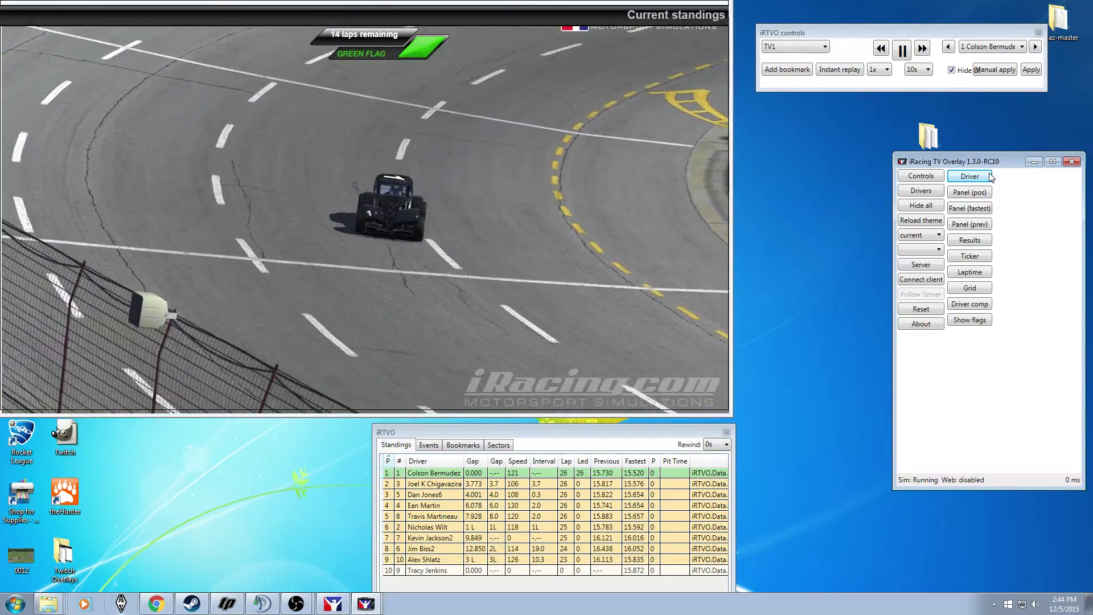
left_click(968, 175)
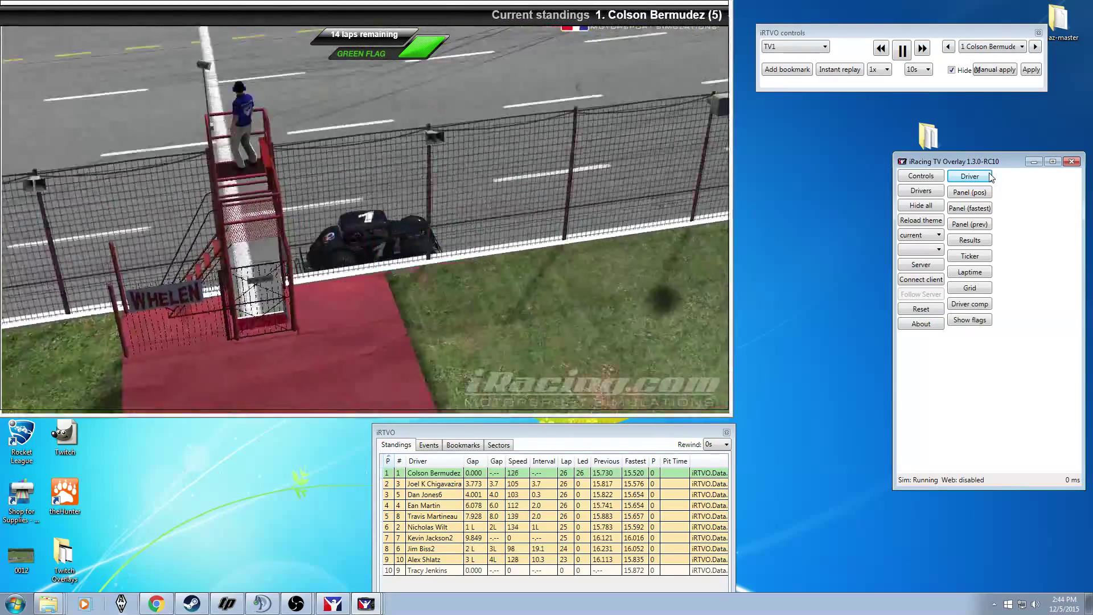